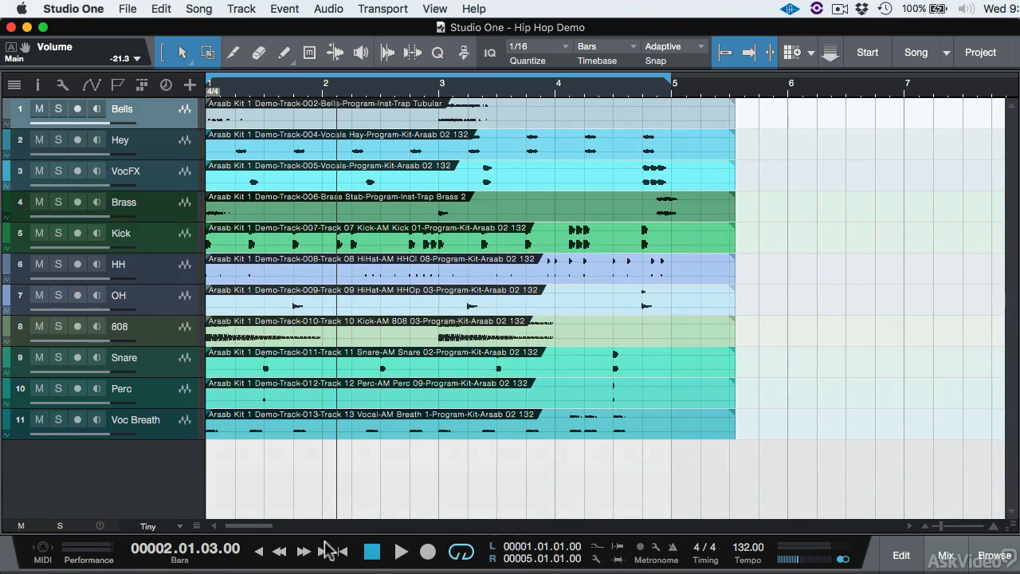
mouse_move(756, 538)
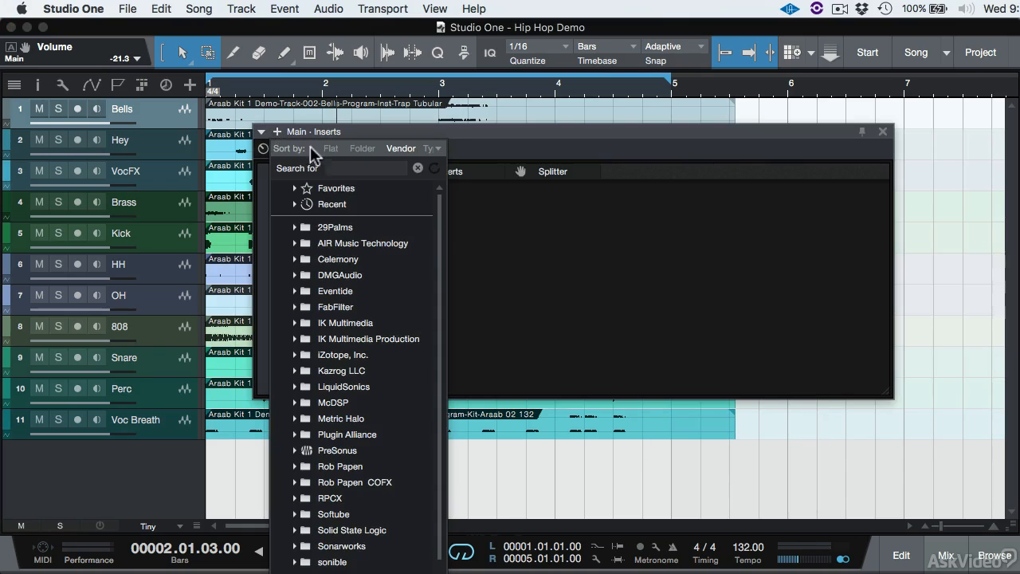
- Search 'vu' in the plug-in browser and insert the VU Meter on Main
text(vu)
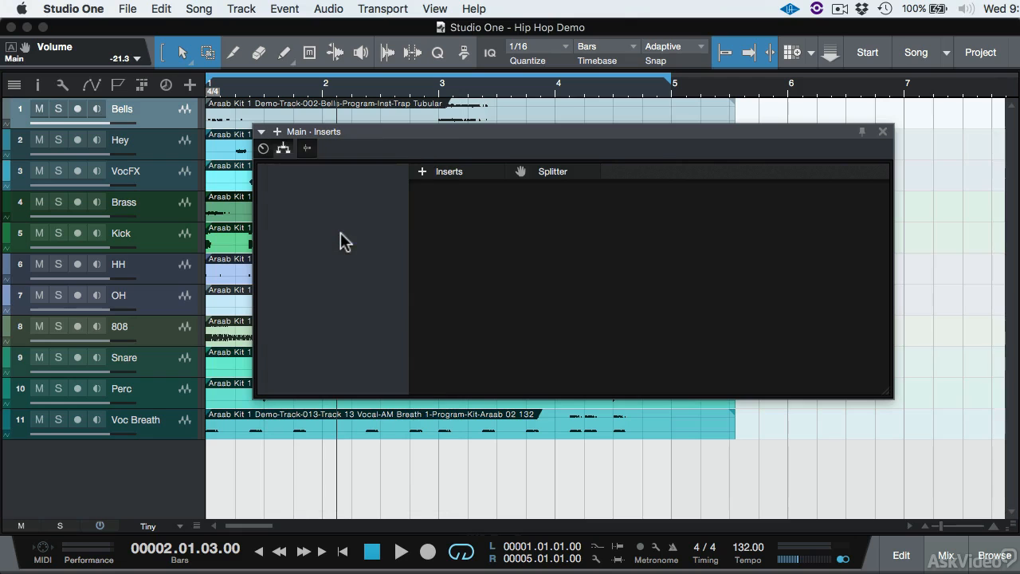
click(422, 172)
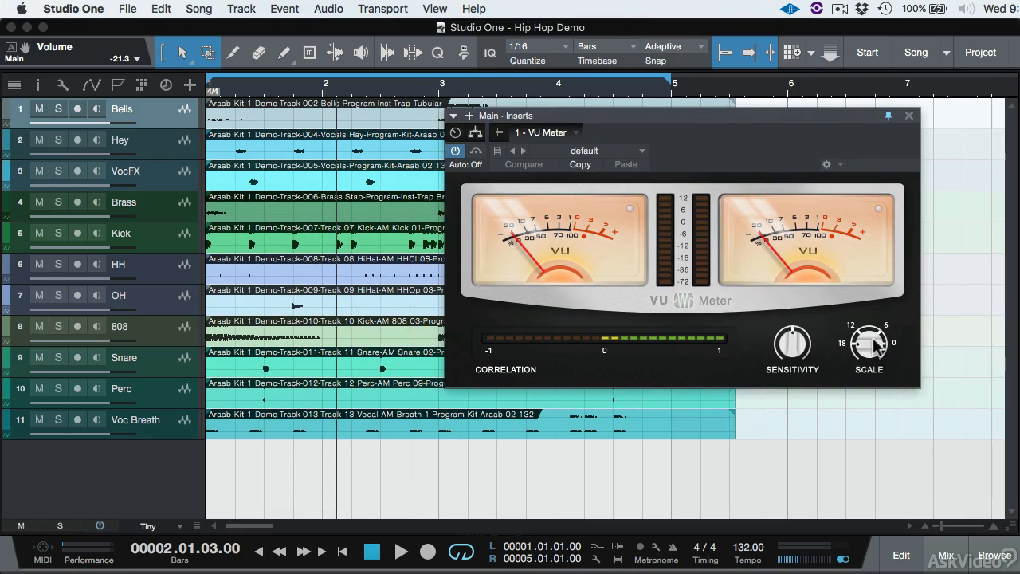
- Set the VU Meter Scale knob to 18 and shrink the meter window
drag(869, 347, 868, 330)
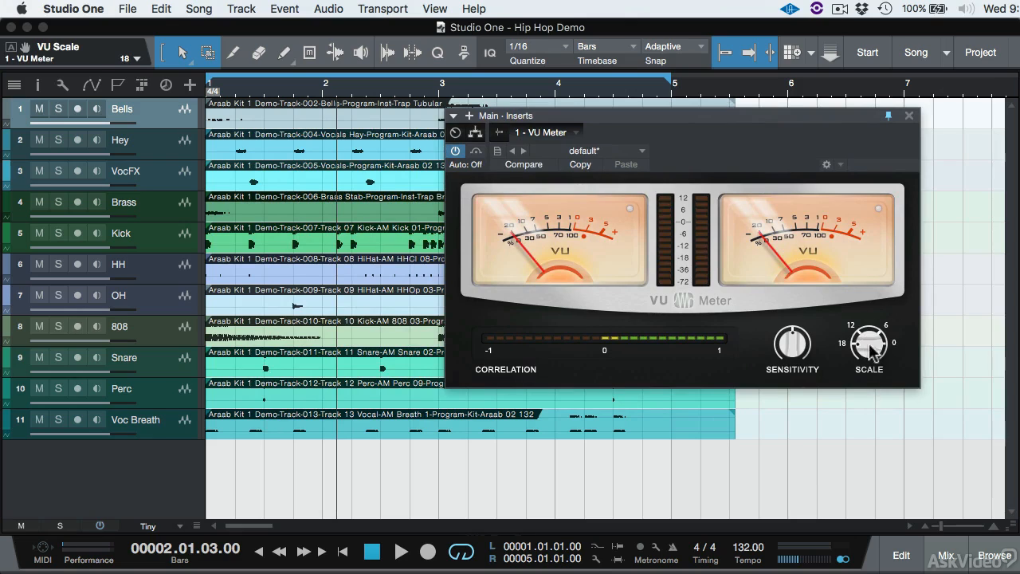
mouse_move(860, 354)
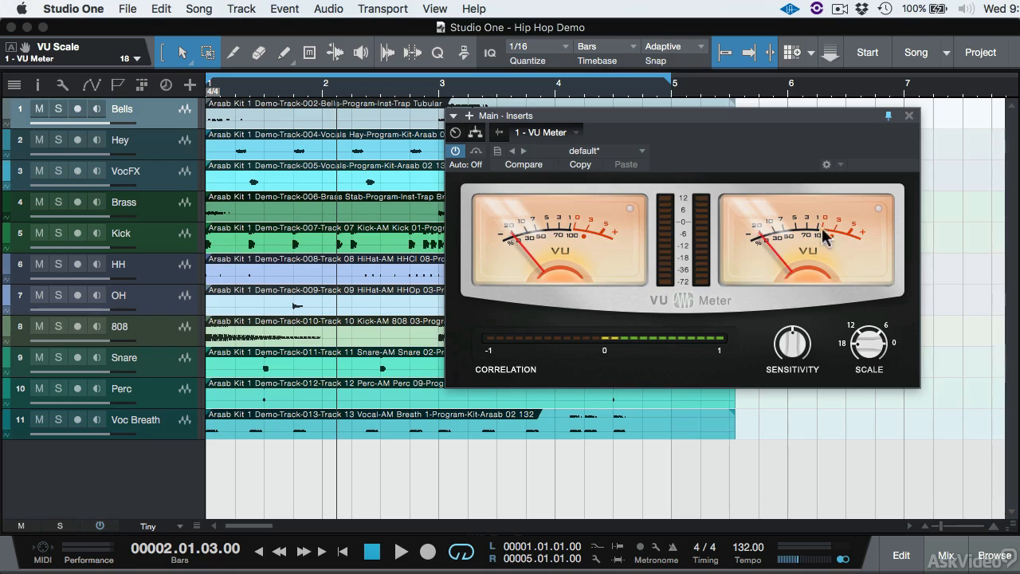
mouse_move(845, 357)
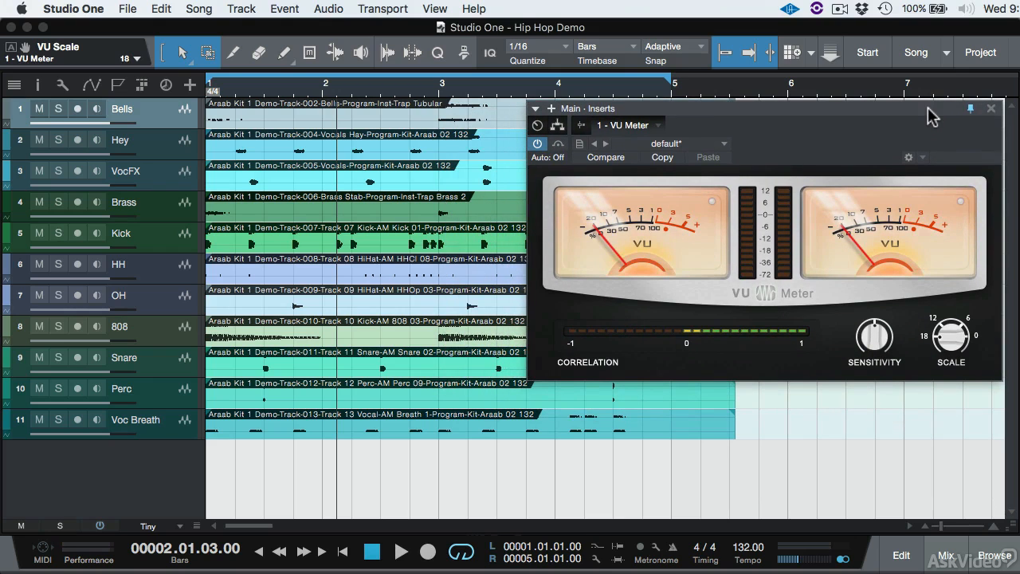
click(945, 554)
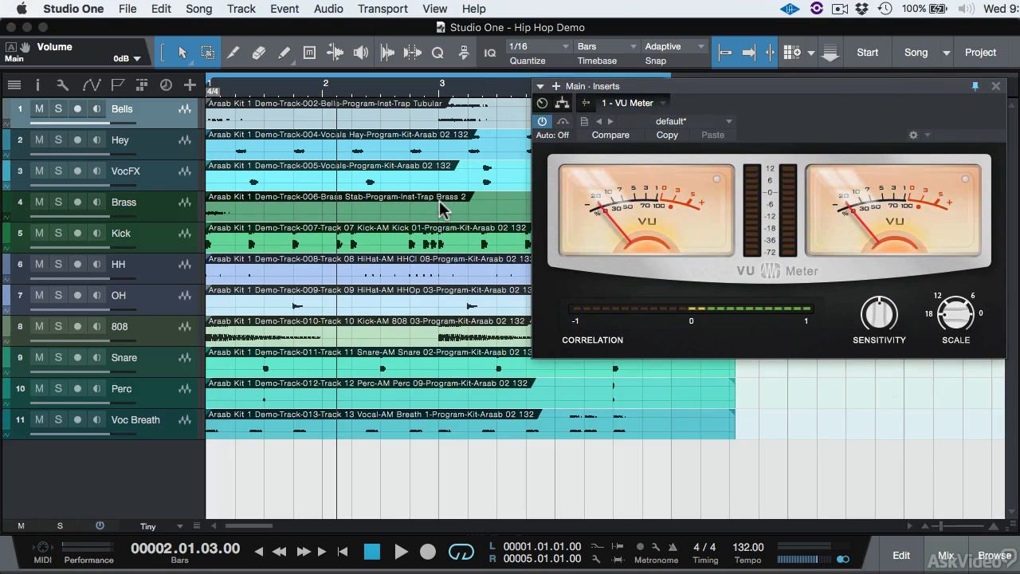
mouse_move(571, 198)
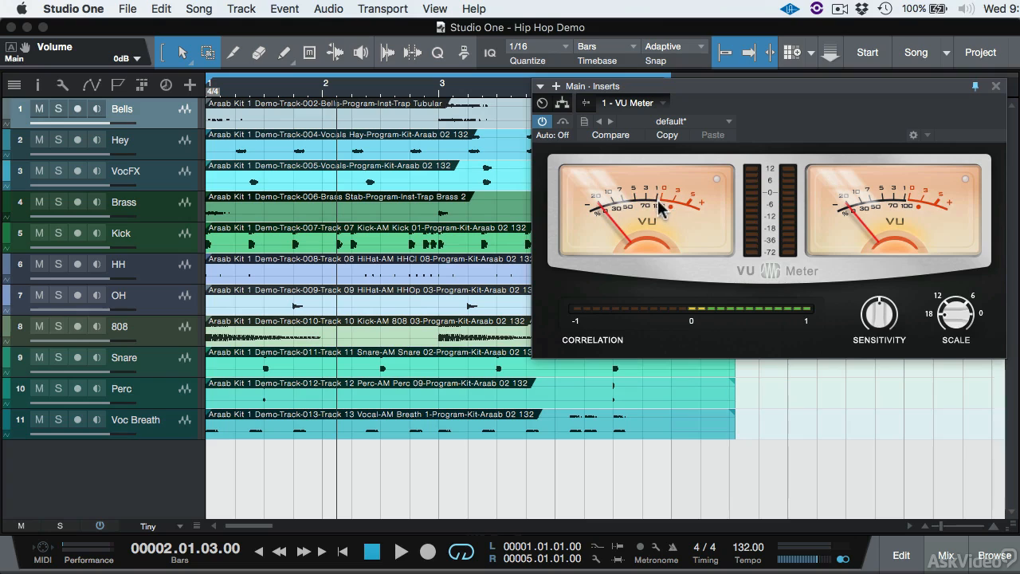
mouse_move(492, 247)
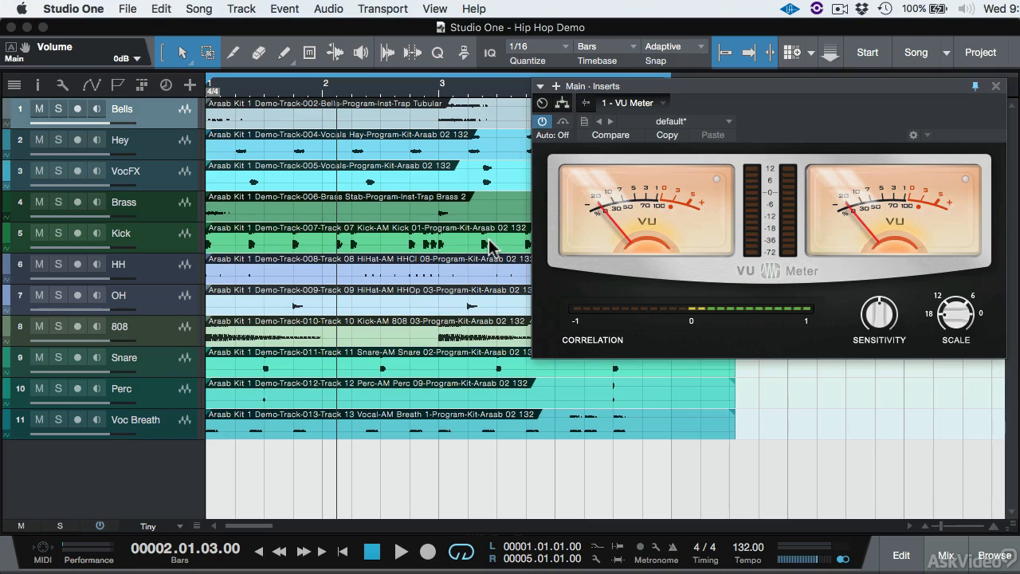
mouse_move(437, 471)
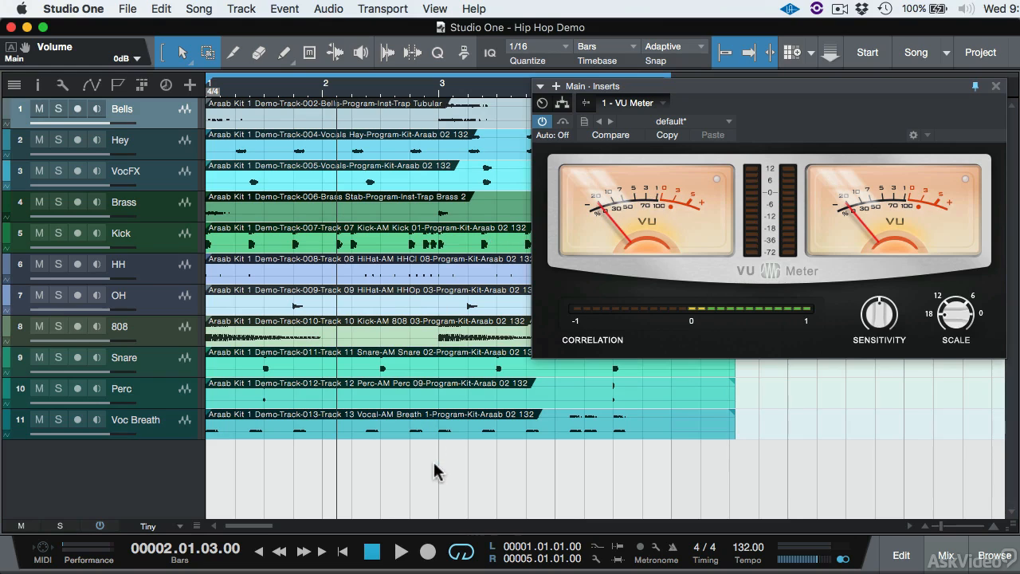
mouse_move(424, 485)
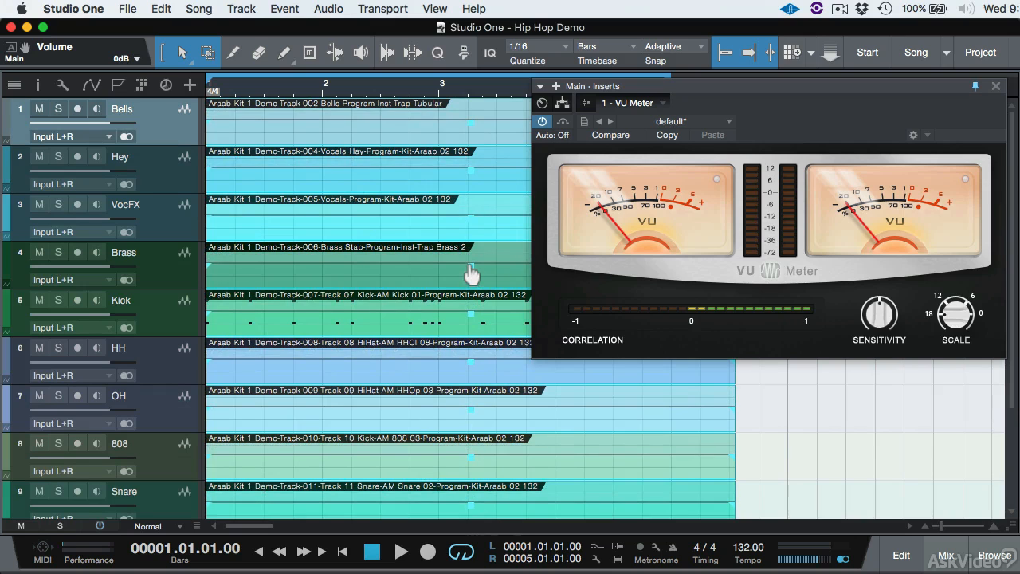
- Play the song against the VU Meter reading, then stop and return to the start
click(402, 551)
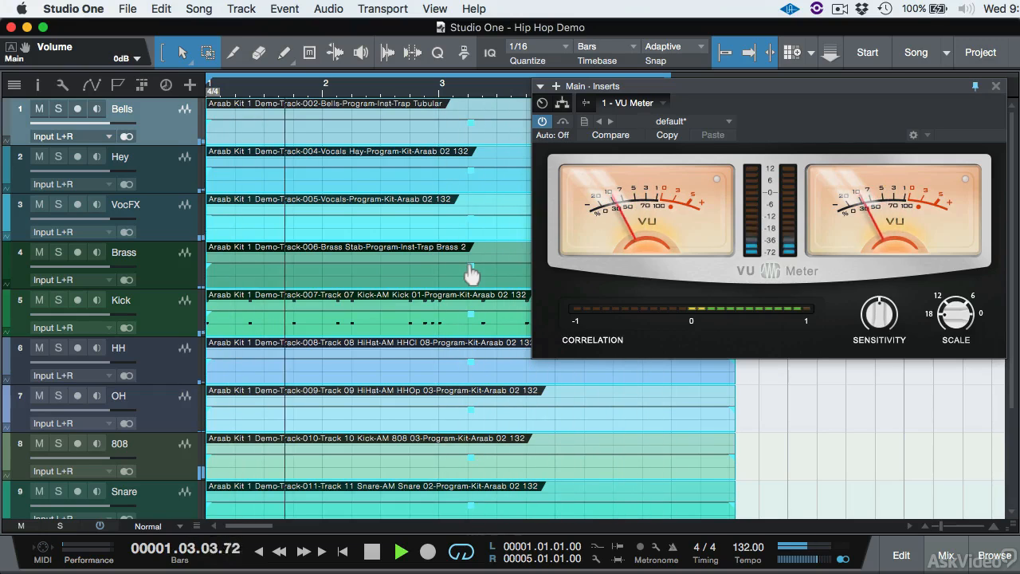
click(371, 552)
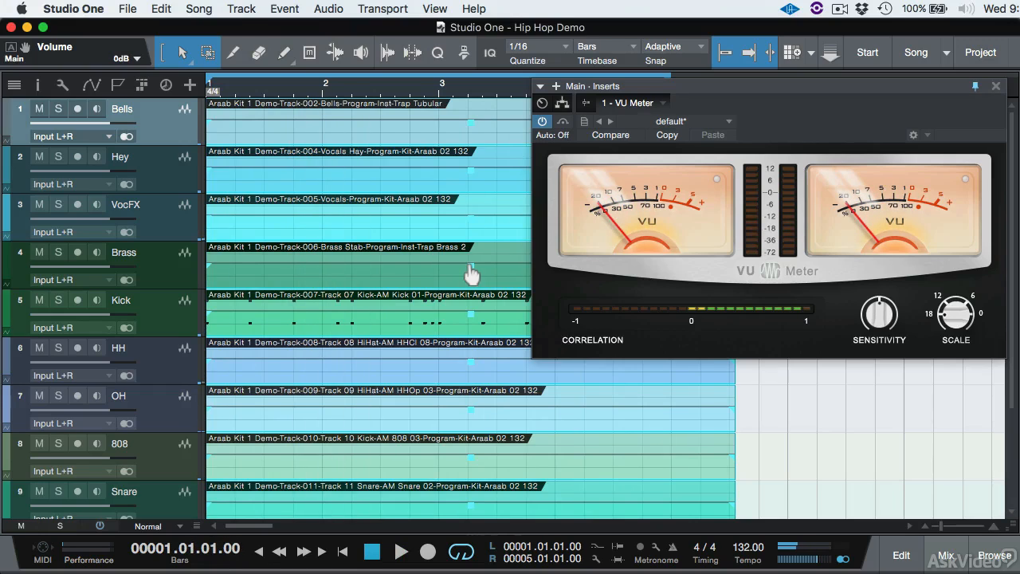
mouse_move(472, 274)
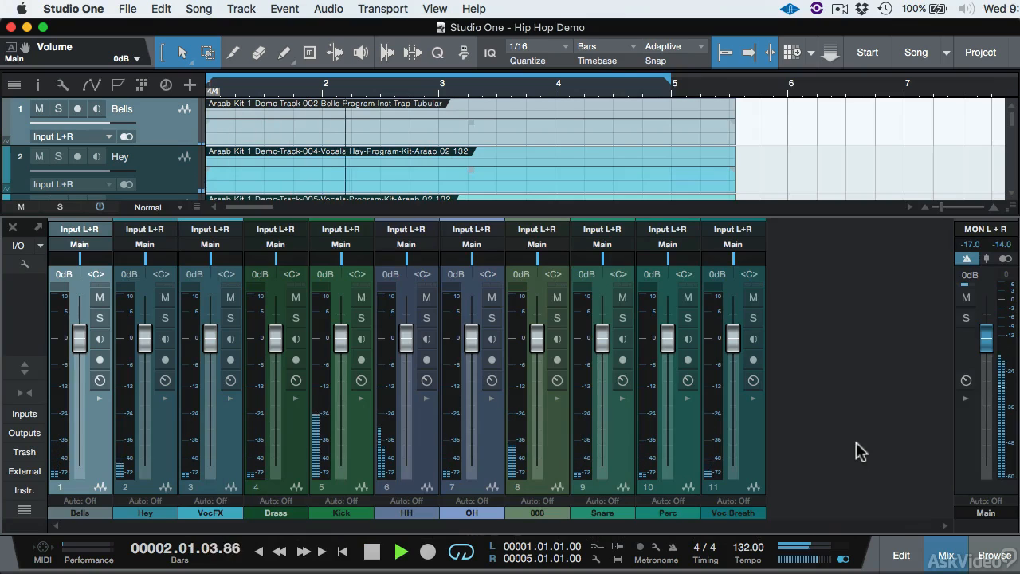
- Stop playback and return the transport to the song start
click(371, 551)
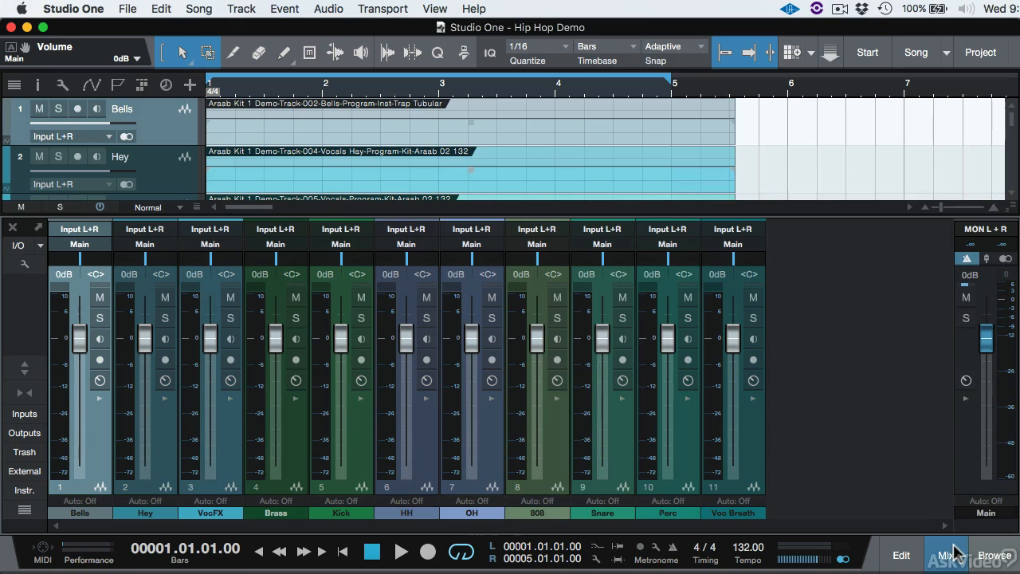
mouse_move(957, 548)
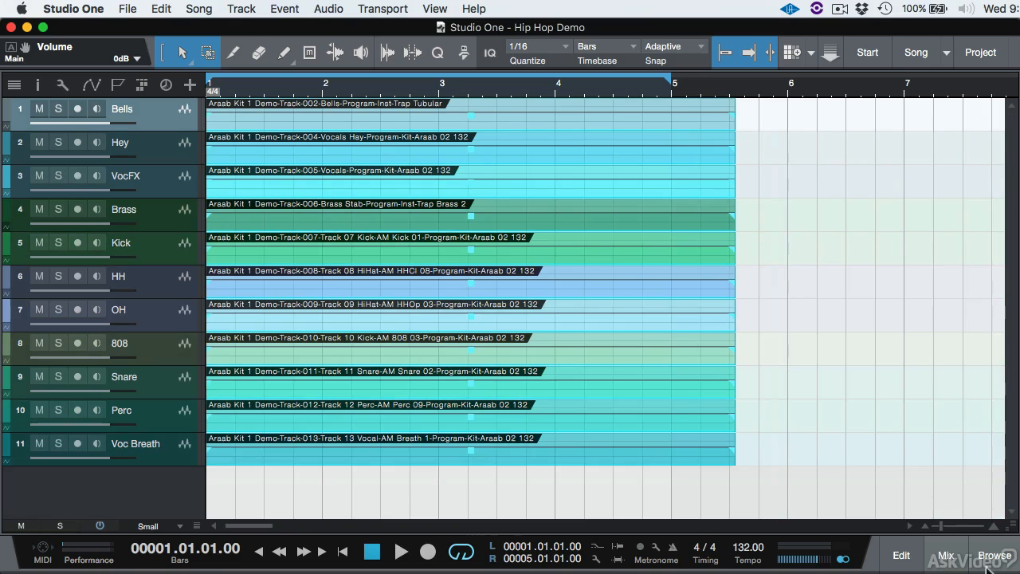
- Show the Browser's Pool listing of the song's audio files
click(987, 85)
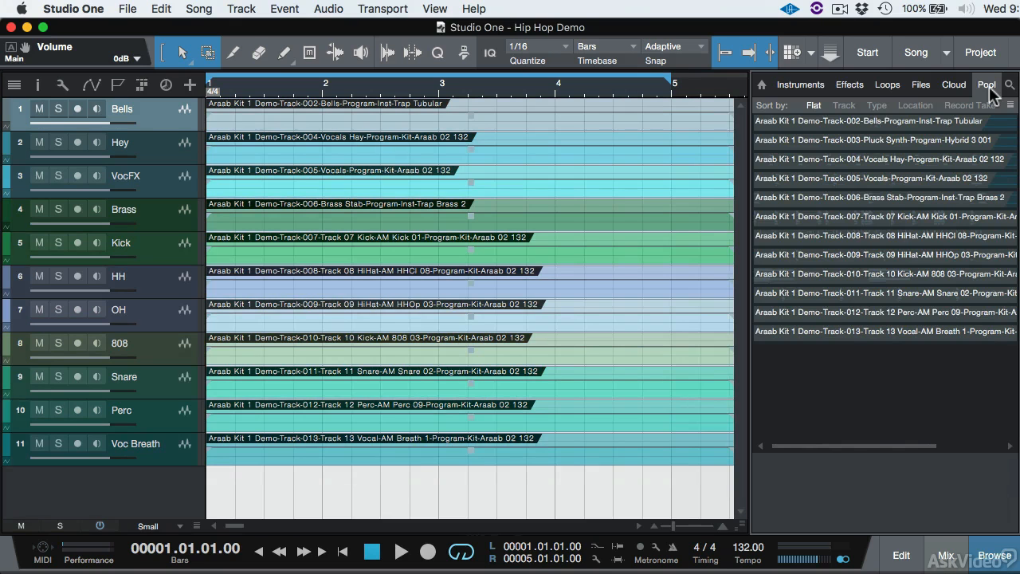
mouse_move(882, 344)
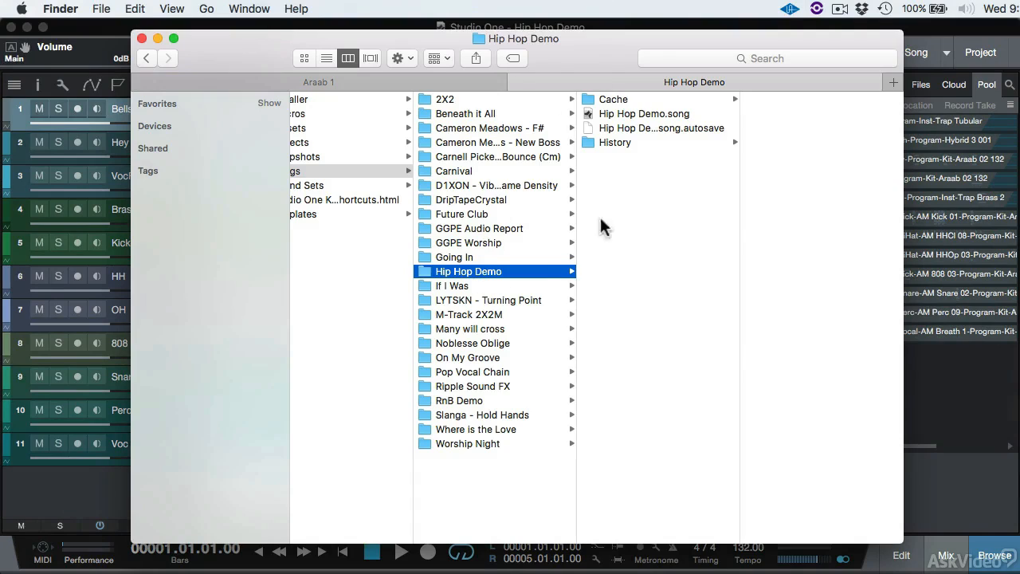
mouse_move(620, 168)
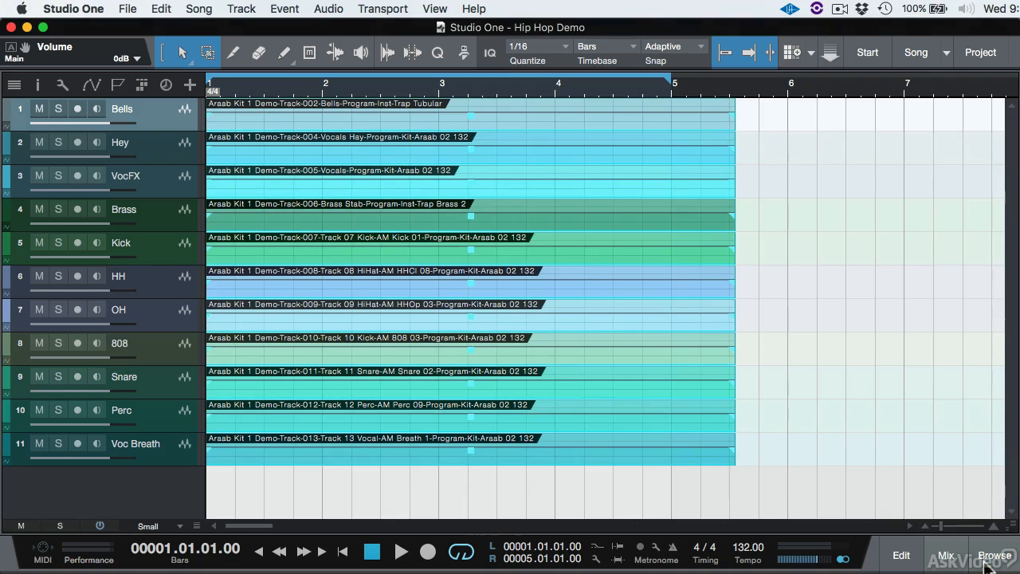
mouse_move(720, 112)
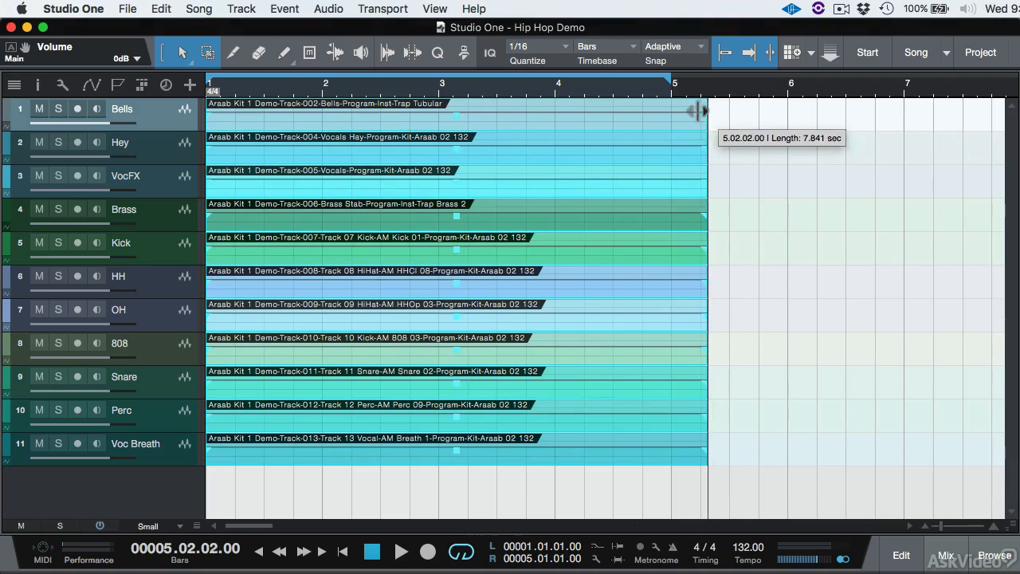
- Shorten every selected event so its right edge ends at bar 5
drag(701, 104, 669, 104)
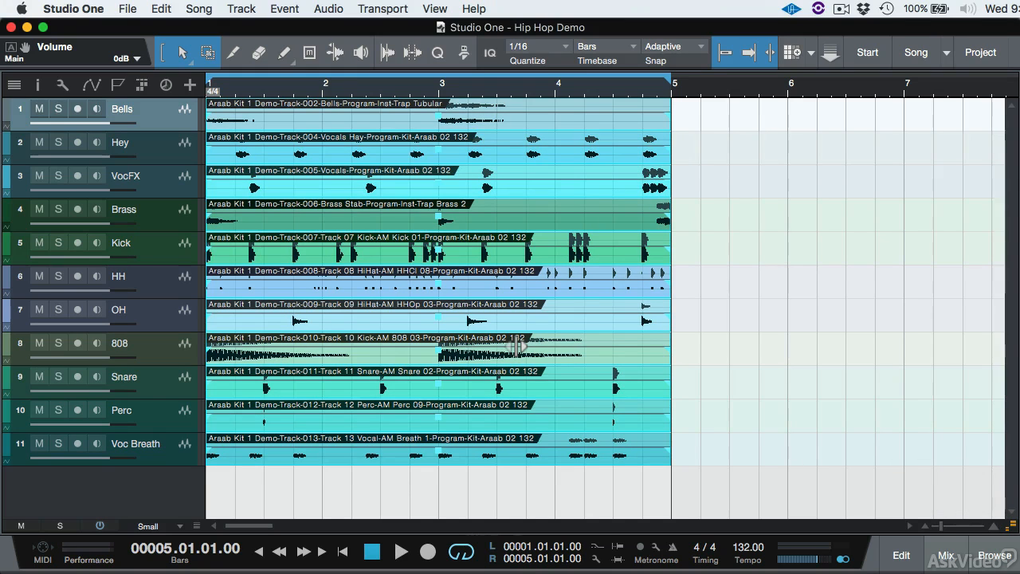
mouse_move(452, 126)
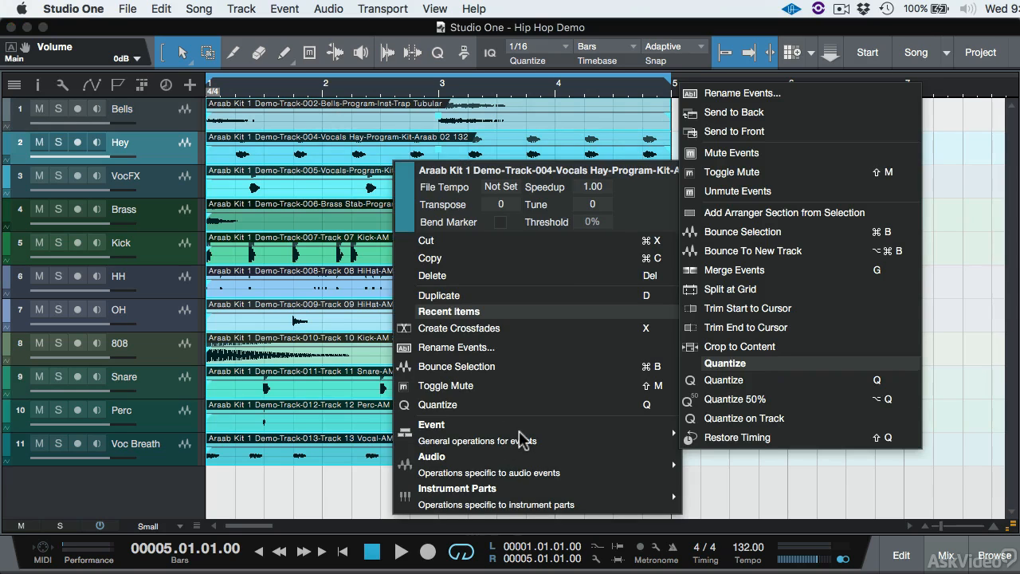
mouse_move(773, 242)
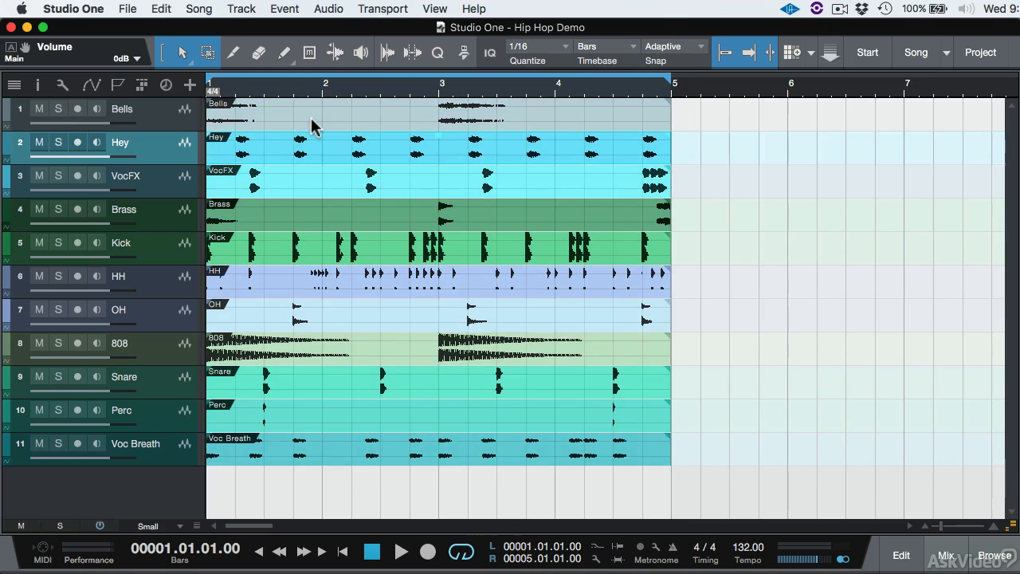
mouse_move(265, 229)
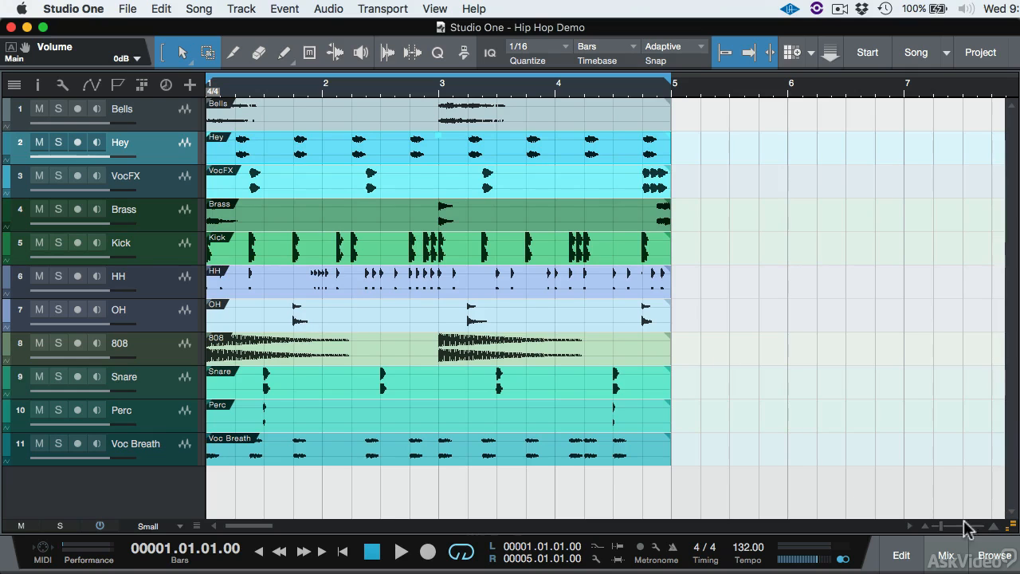
- Shift-select the original Araab Kit files in the Pool and bring up their file options
click(995, 552)
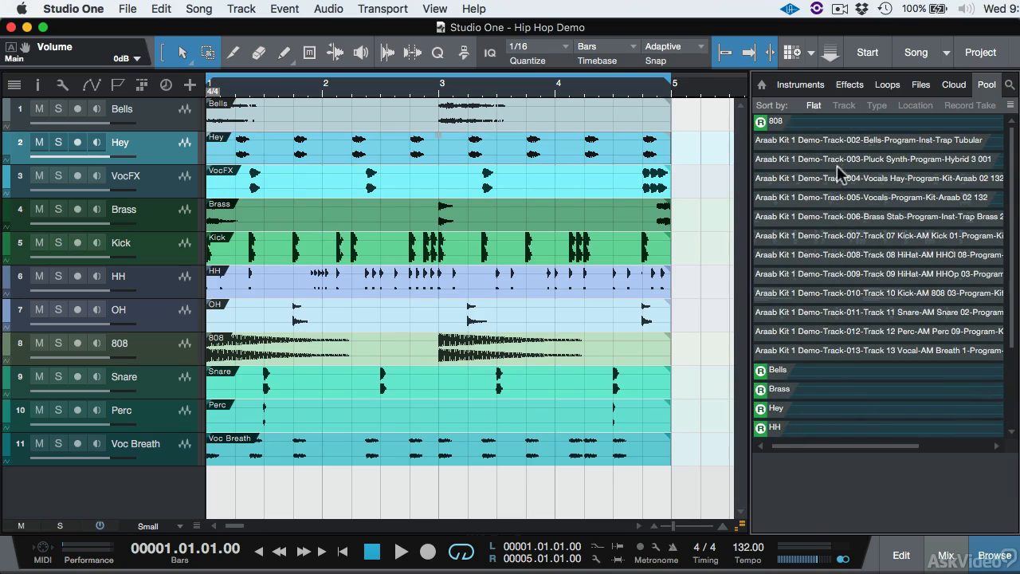
mouse_move(811, 169)
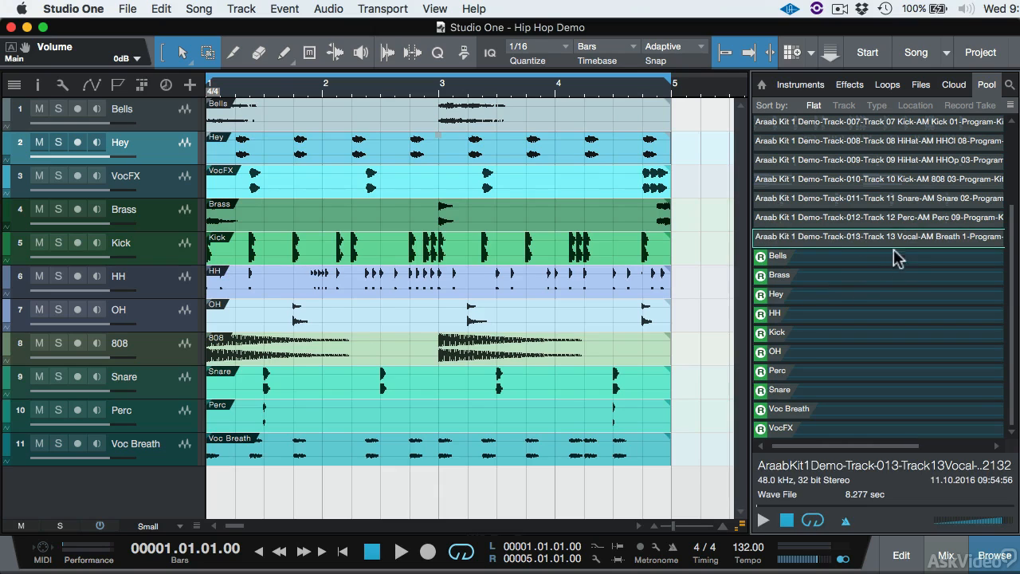
click(876, 217)
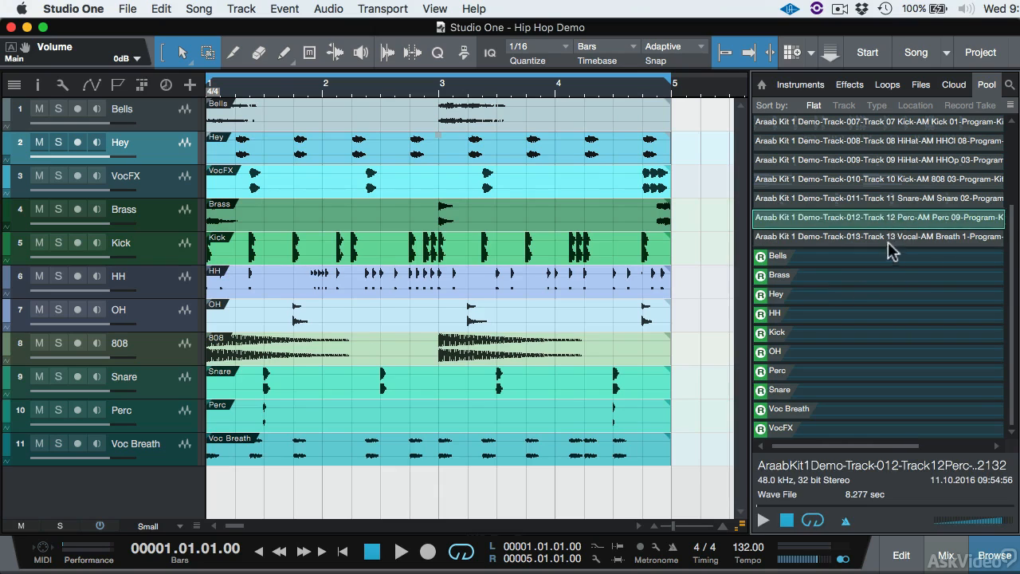
click(876, 235)
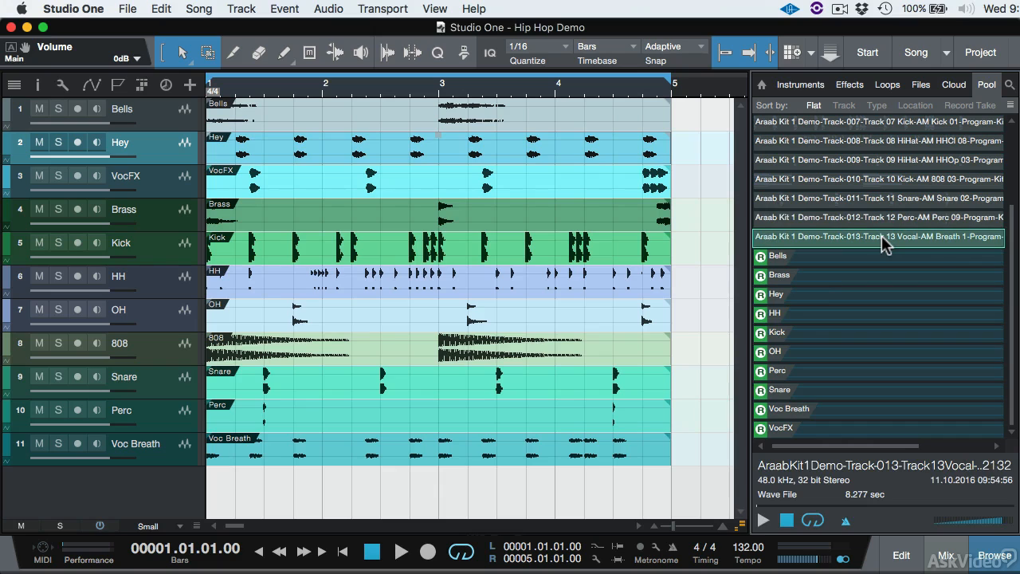
right_click(877, 235)
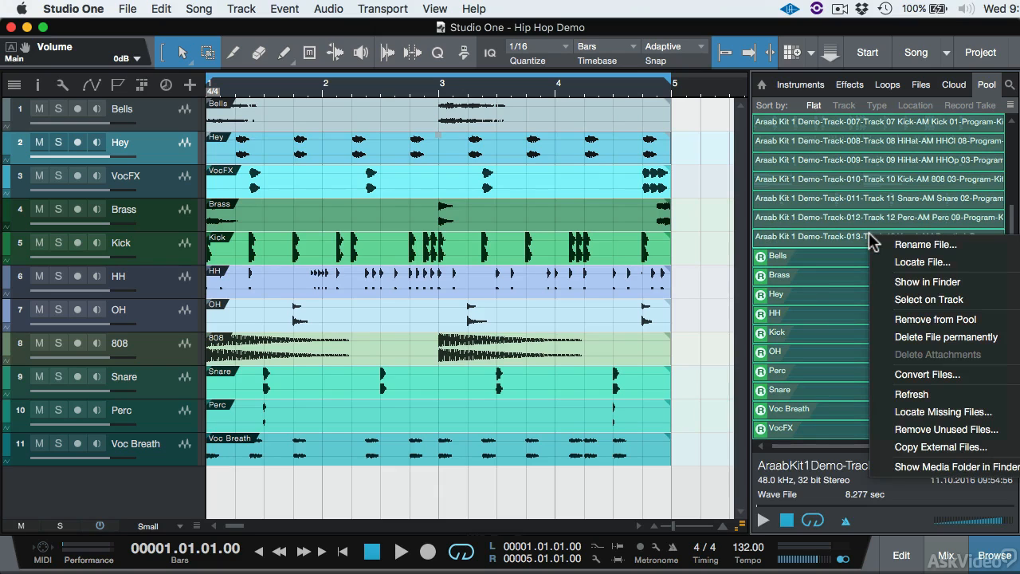
mouse_move(948, 338)
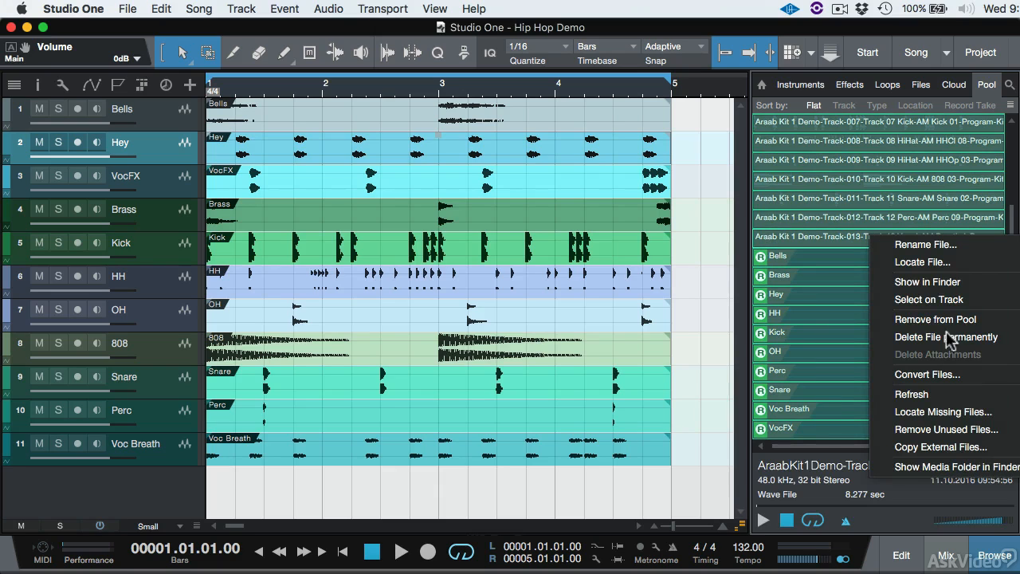
mouse_move(937, 434)
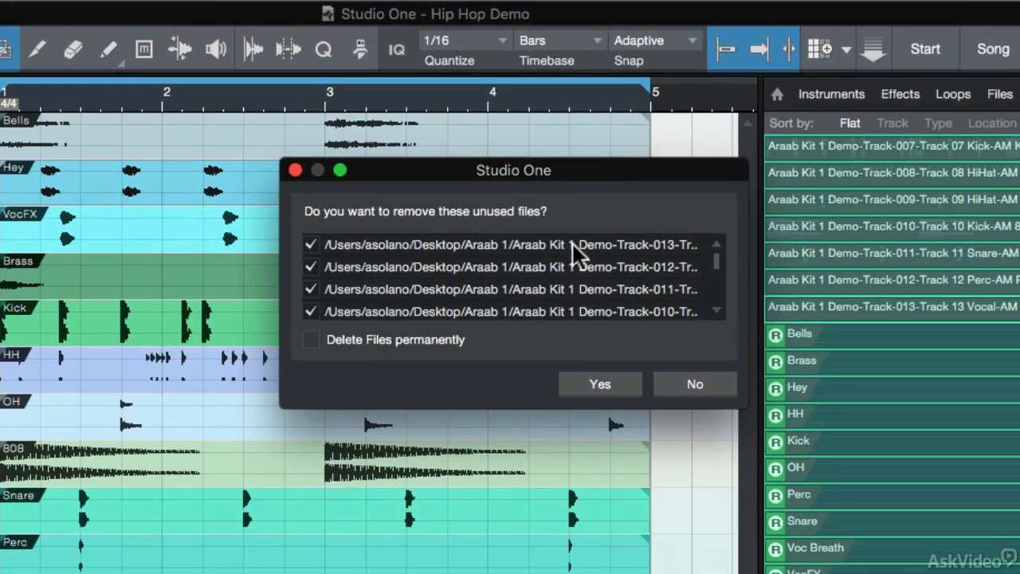
mouse_move(466, 232)
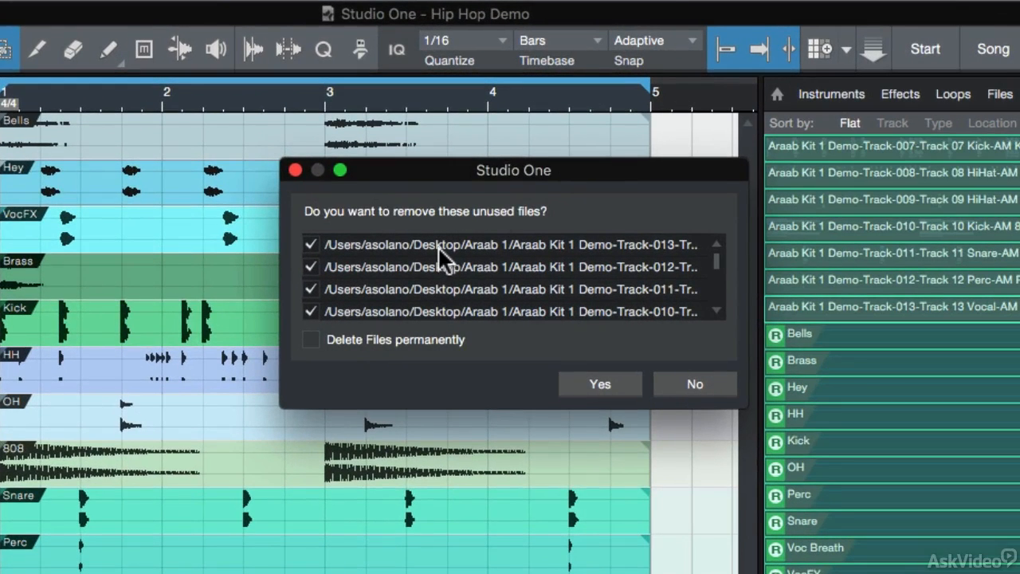
mouse_move(433, 268)
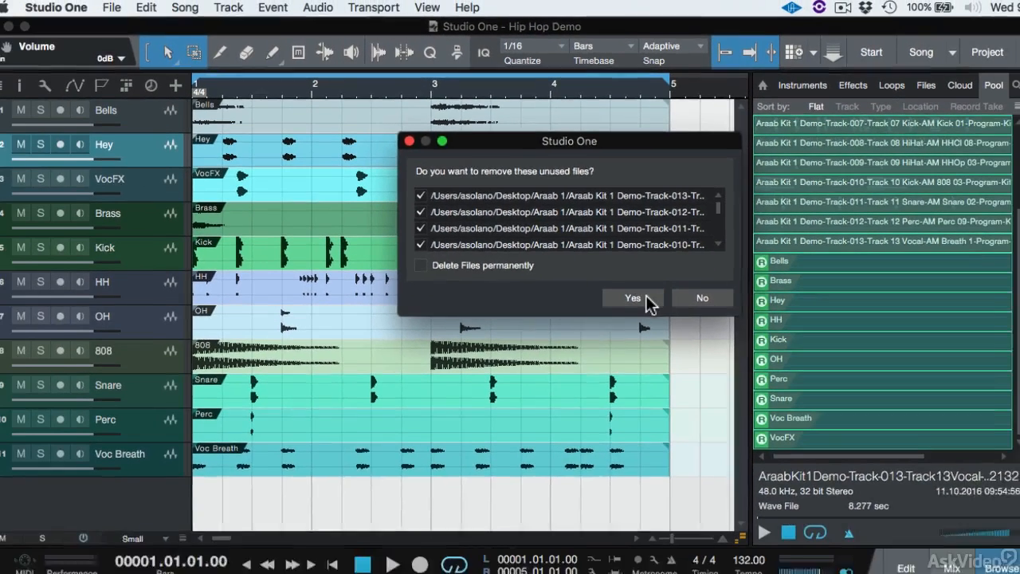
- Confirm Remove Unused Files with Delete Files permanently unchecked
click(632, 298)
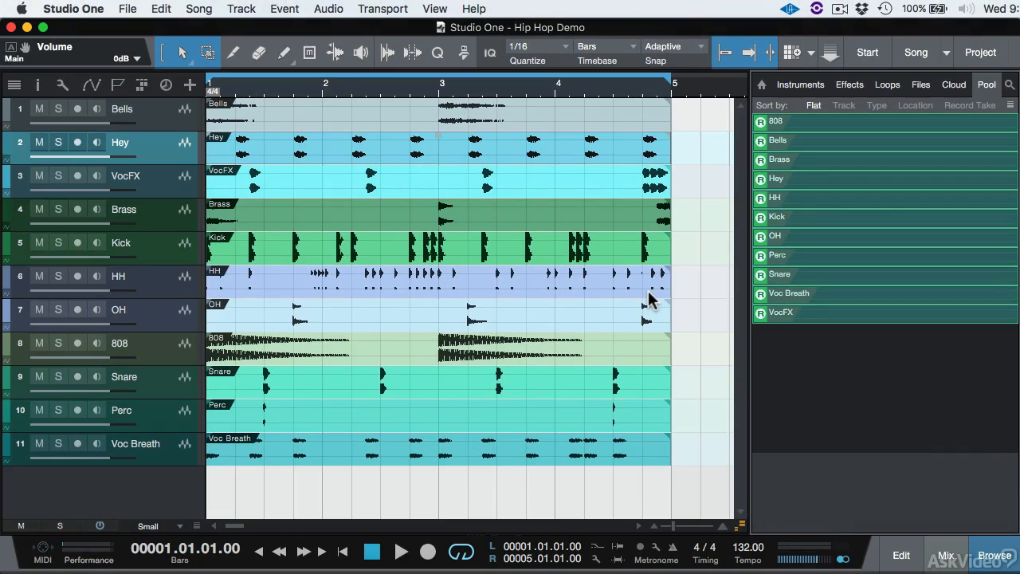
- Reveal the Hip Hop Demo song folder with Show in Finder
click(127, 10)
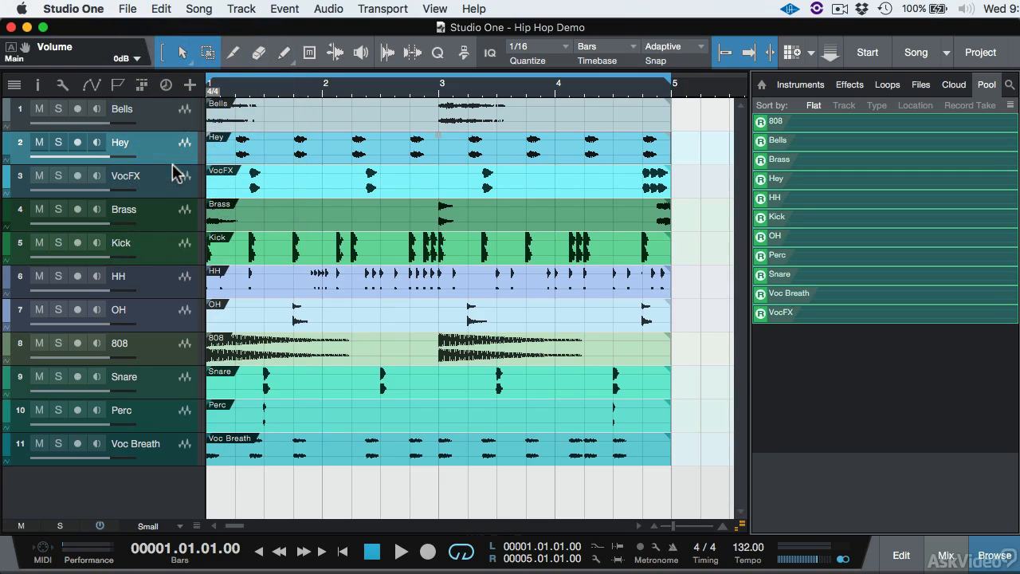
mouse_move(548, 206)
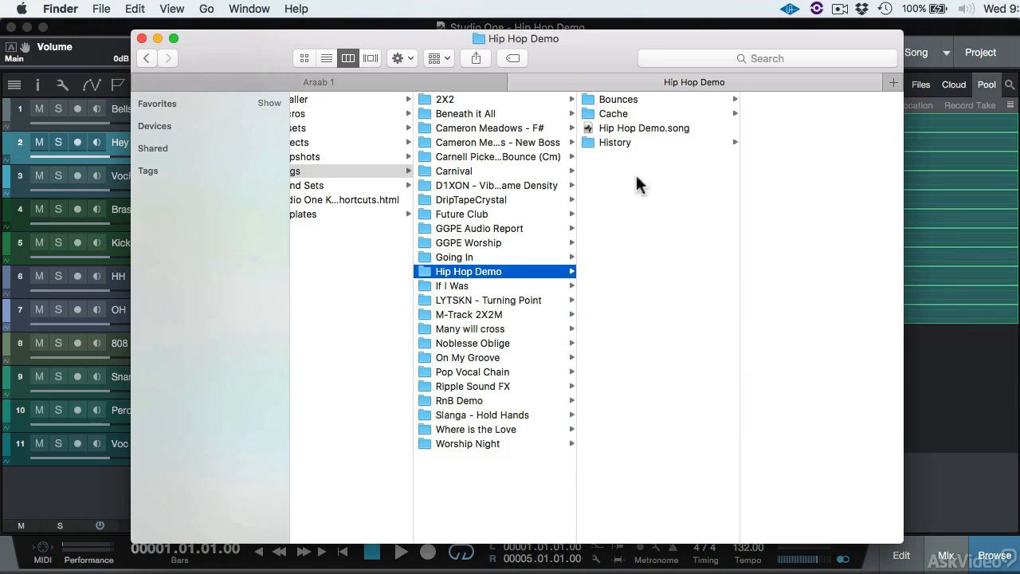
- View the Bounces folder's per-track WAV files, then close the Finder window
click(619, 99)
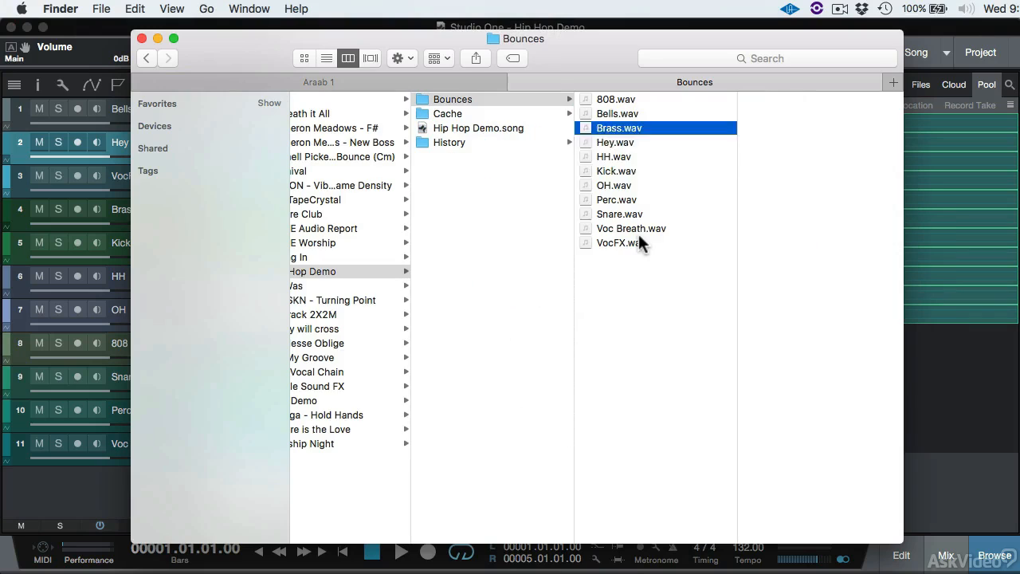
click(329, 285)
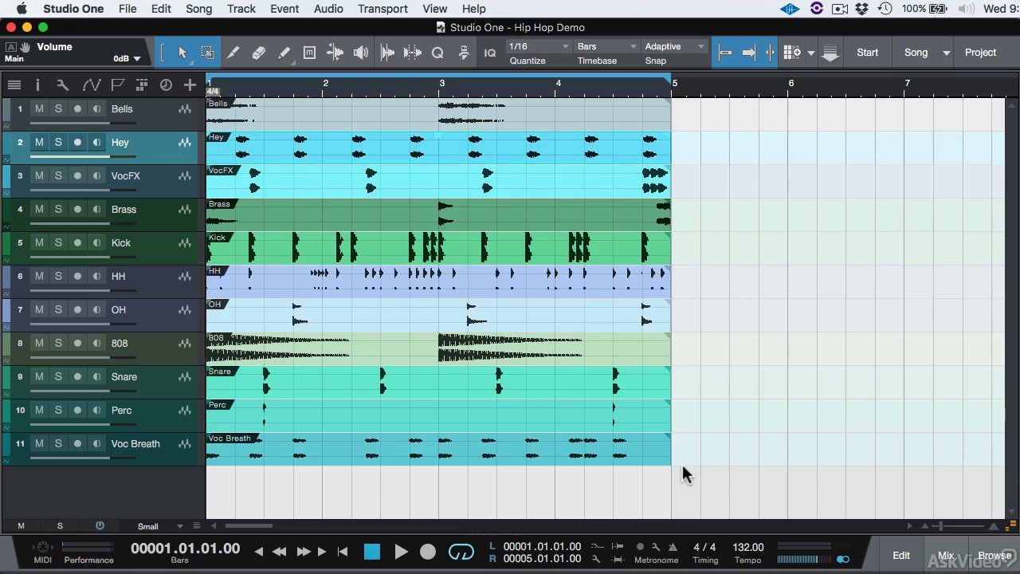
- Show the mixing console briefly and hide it again before returning to the pool
click(945, 554)
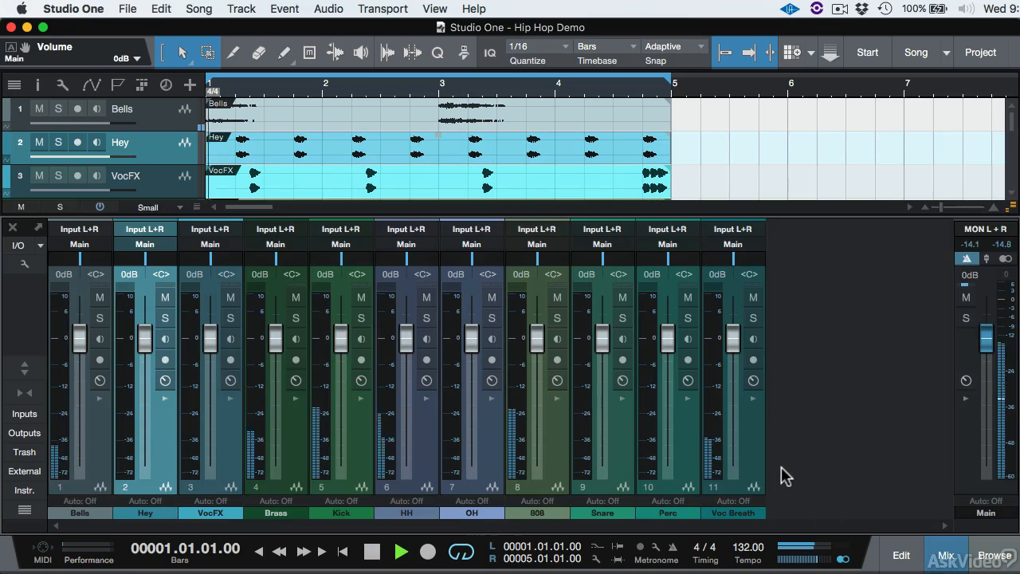
click(400, 551)
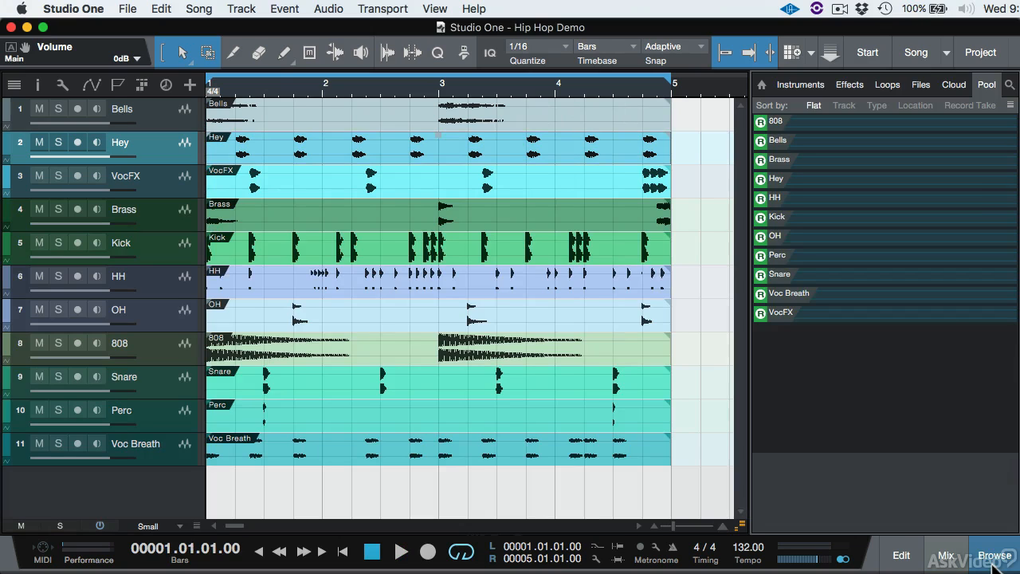
click(920, 84)
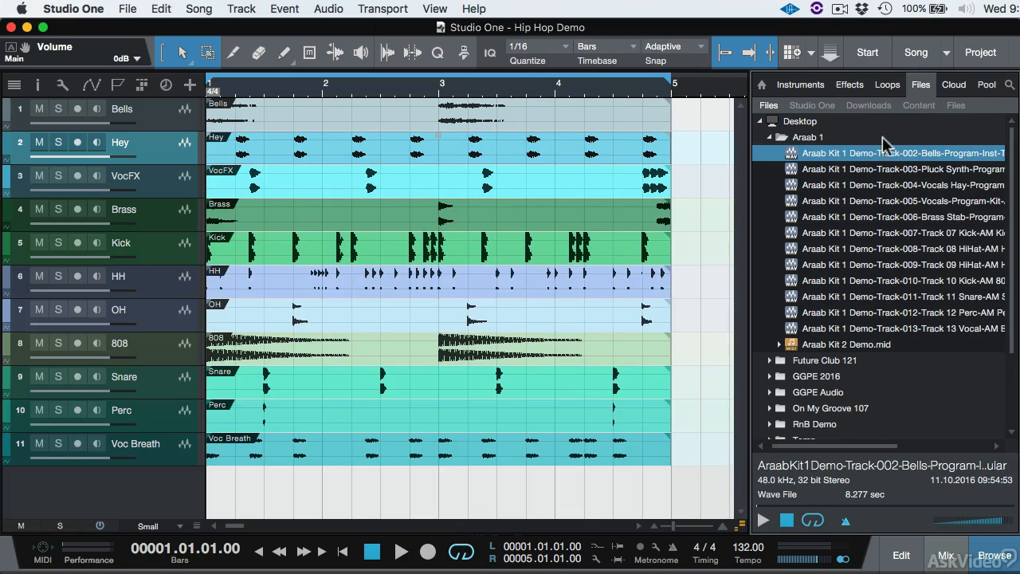
mouse_move(835, 109)
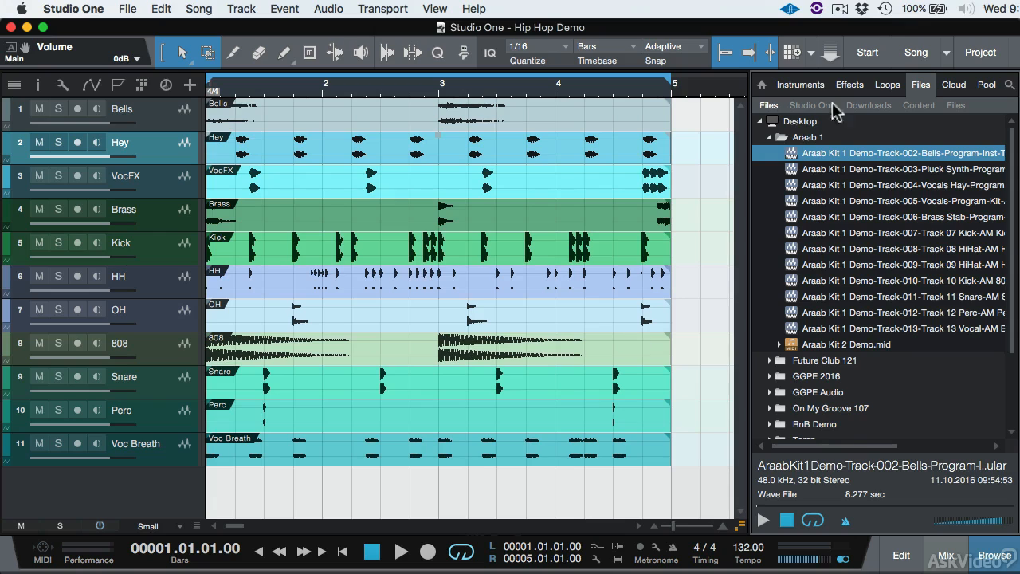
double_click(123, 108)
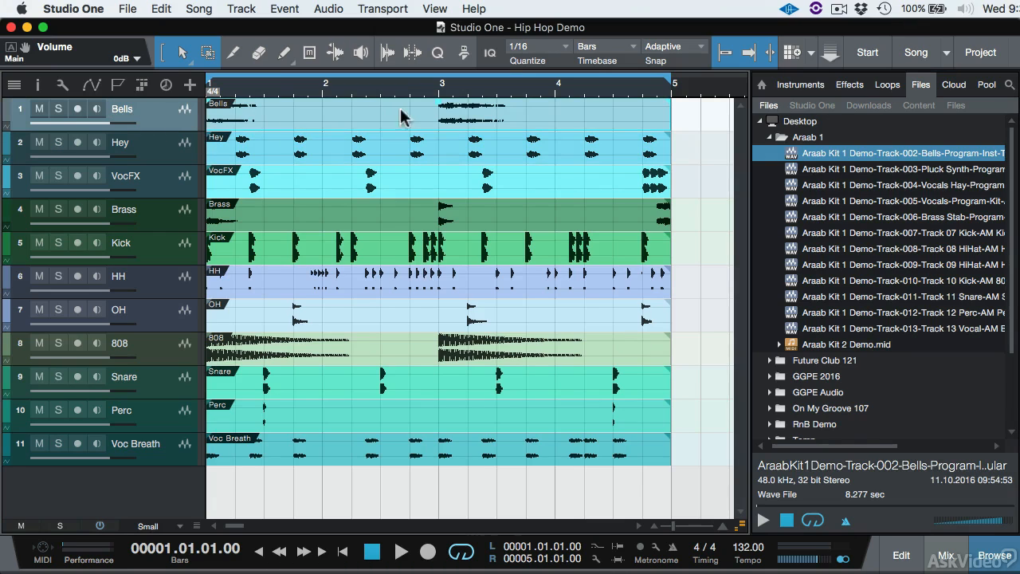
drag(430, 112, 433, 119)
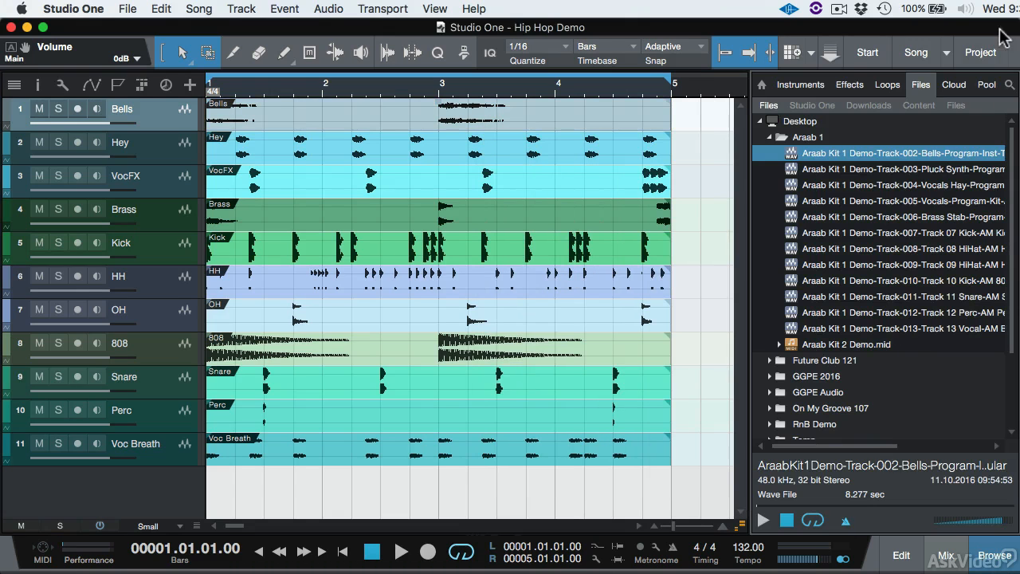
click(985, 84)
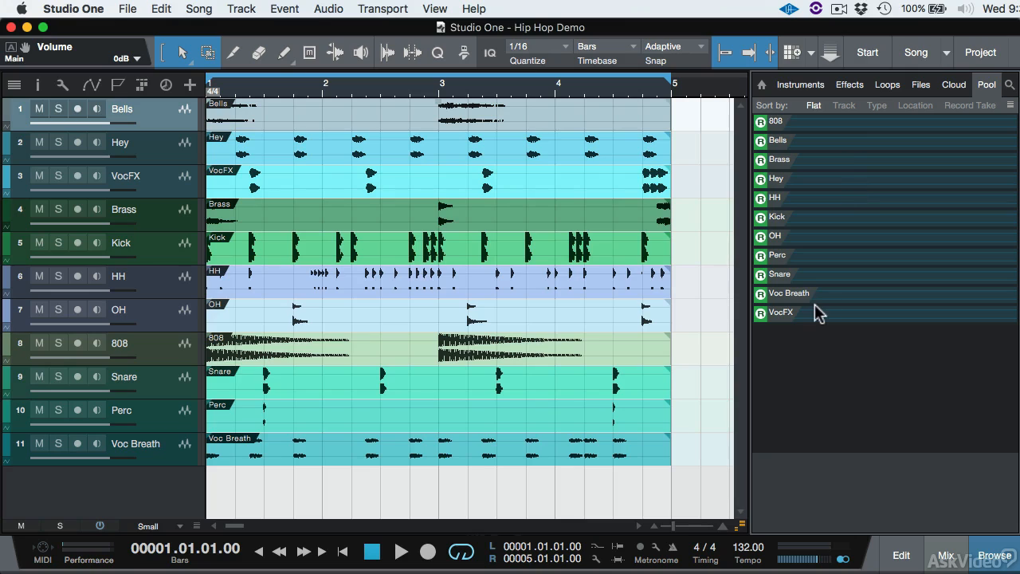